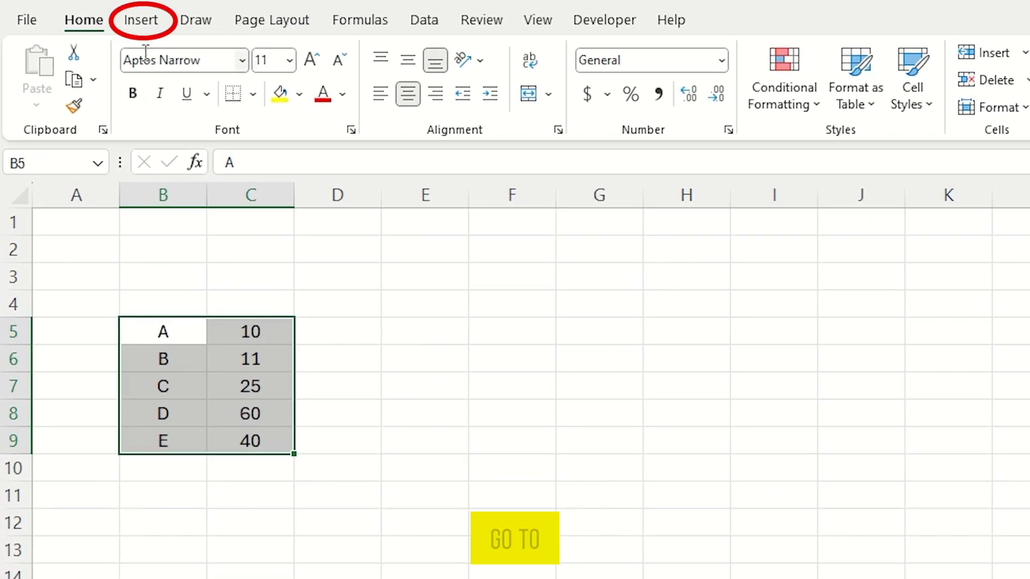
# Insert a basic 2-D pie chart of the A–E values after previewing pie variants.
pyautogui.click(141, 19)
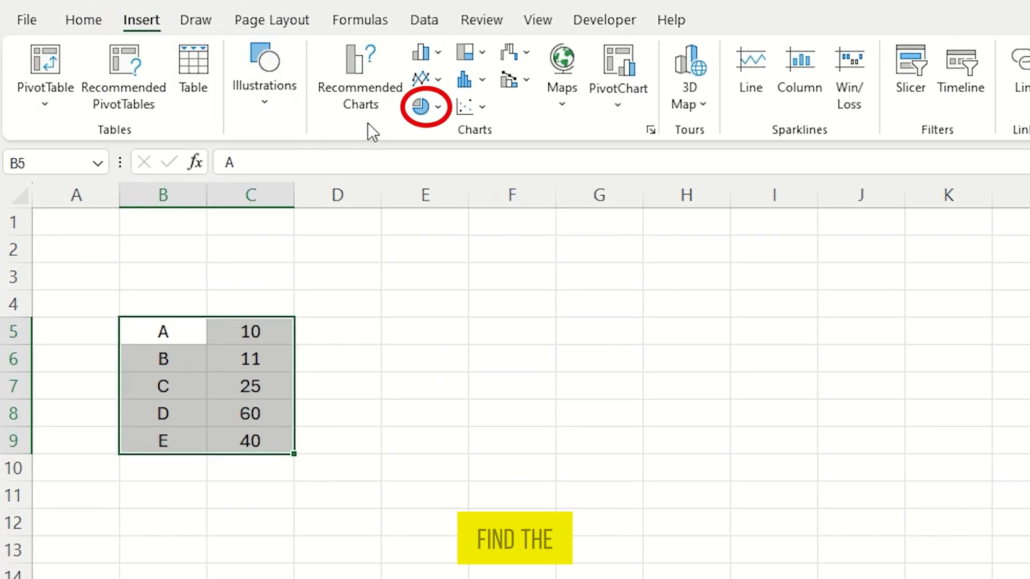
pyautogui.moveTo(418, 107)
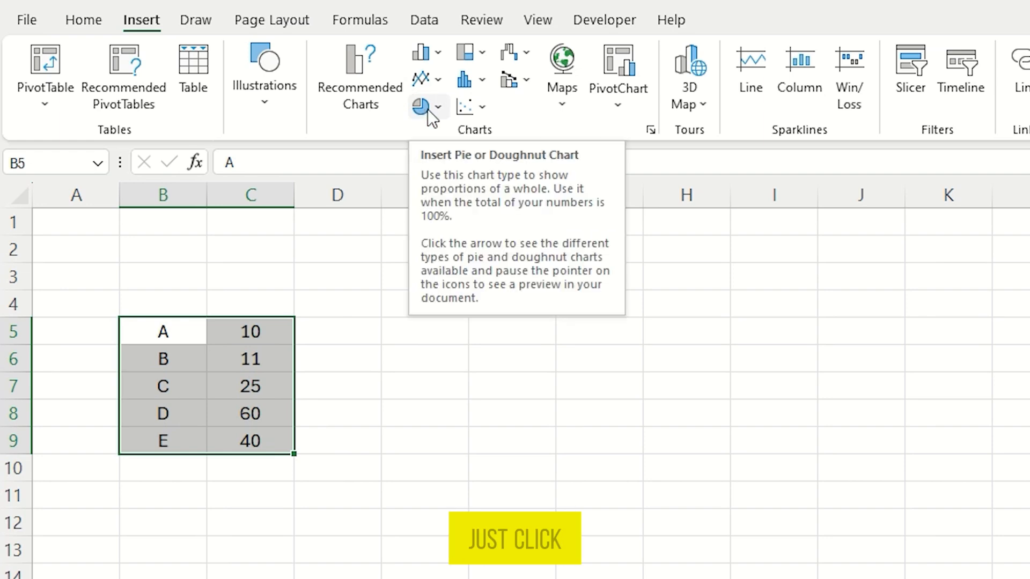
pyautogui.click(444, 105)
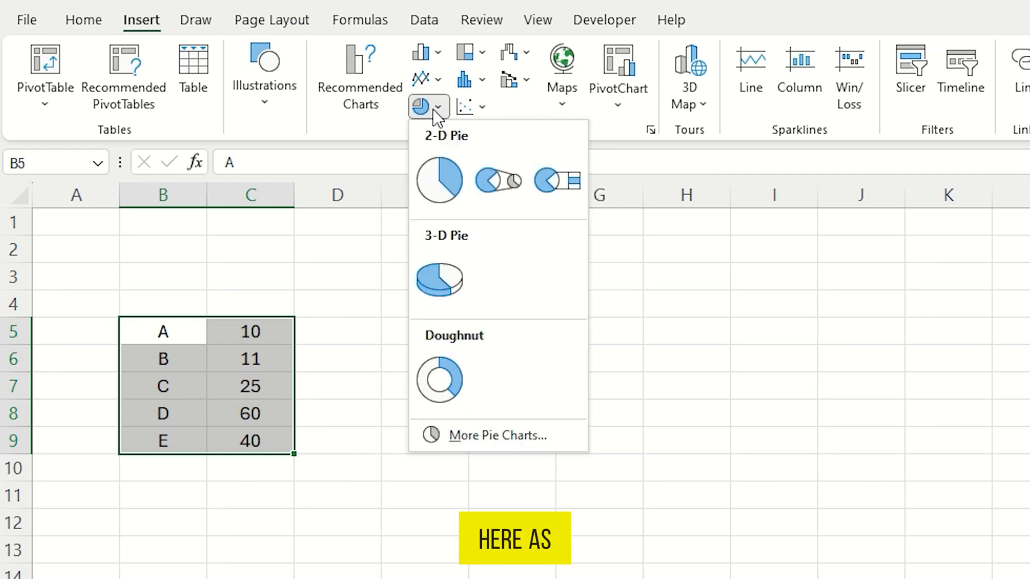
pyautogui.click(439, 180)
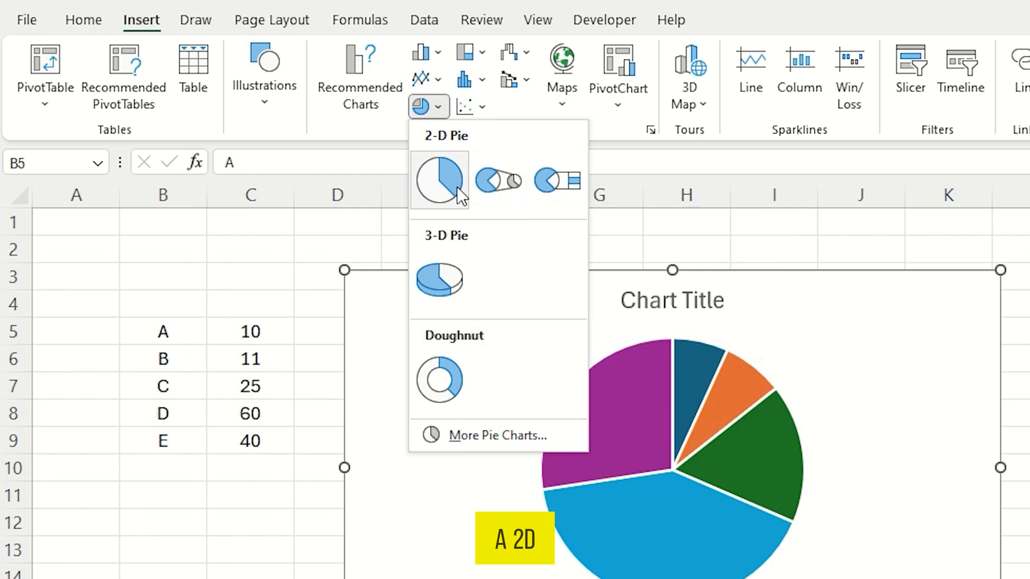
pyautogui.click(439, 381)
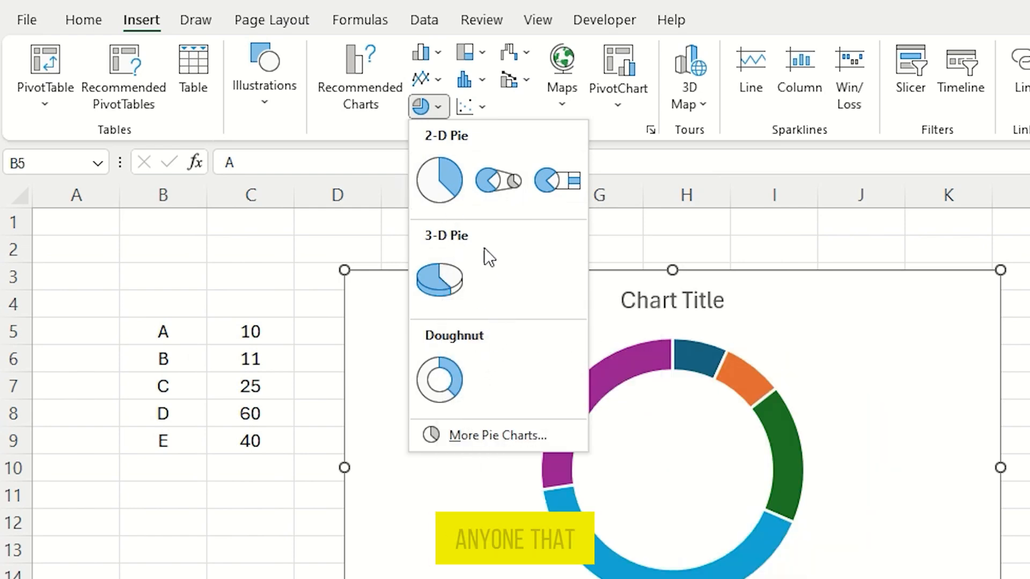
pyautogui.click(439, 179)
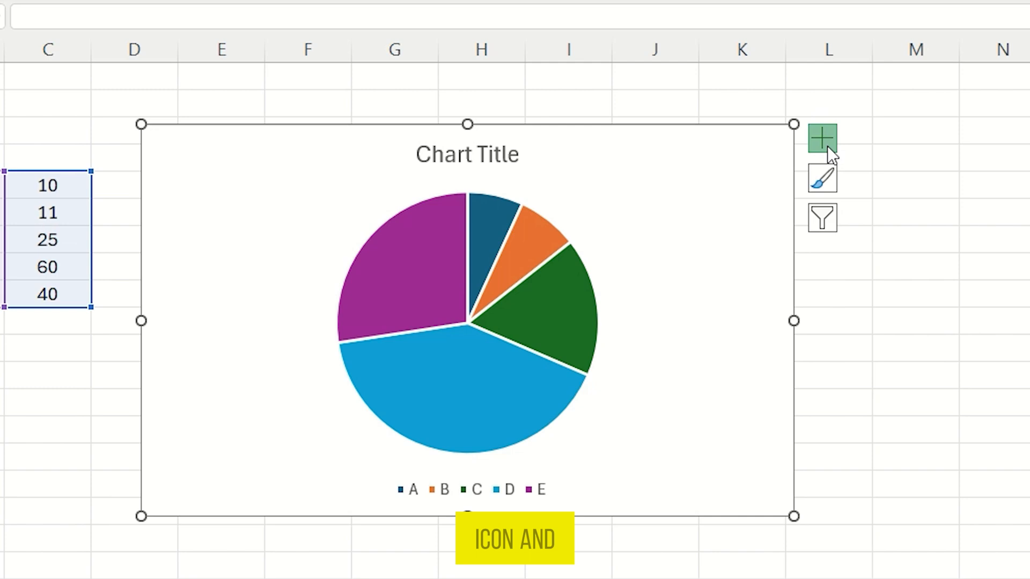
# Turn on data labels so slices show their values 10, 11, 25, 60, 40.
pyautogui.click(822, 137)
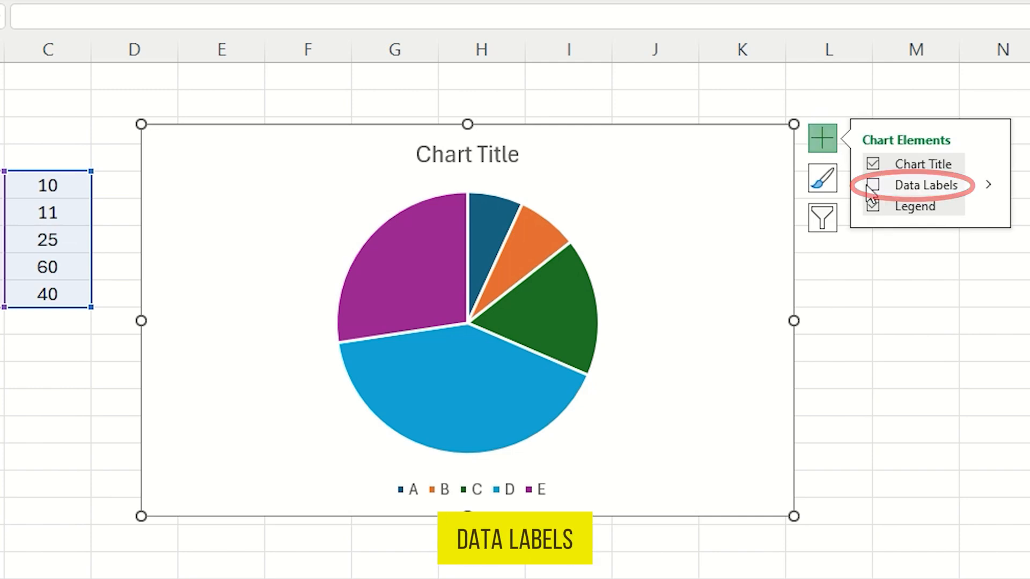
pyautogui.click(871, 186)
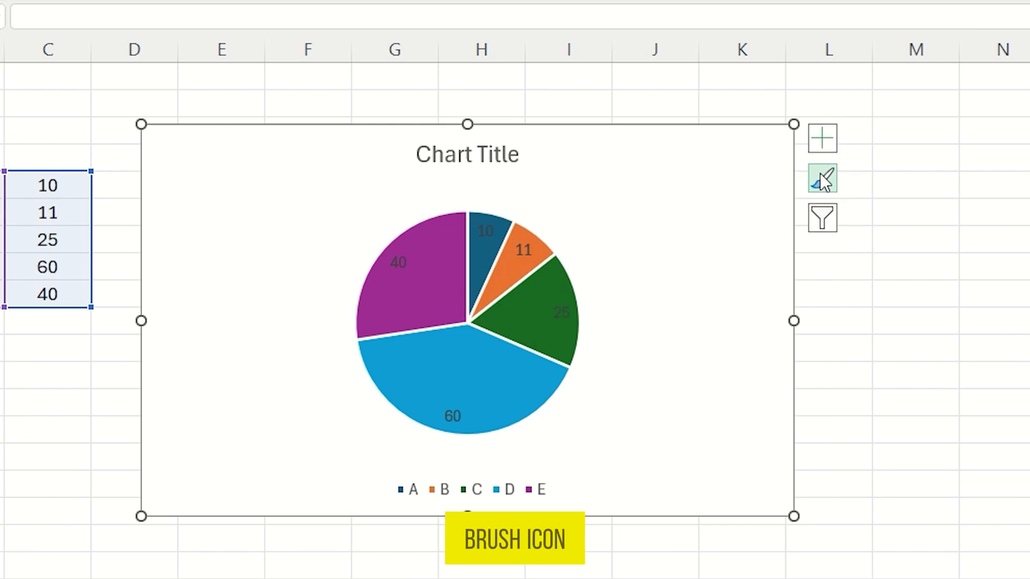
# Apply the dark gray chart style, giving the pie a dark background with white labels.
pyautogui.click(823, 178)
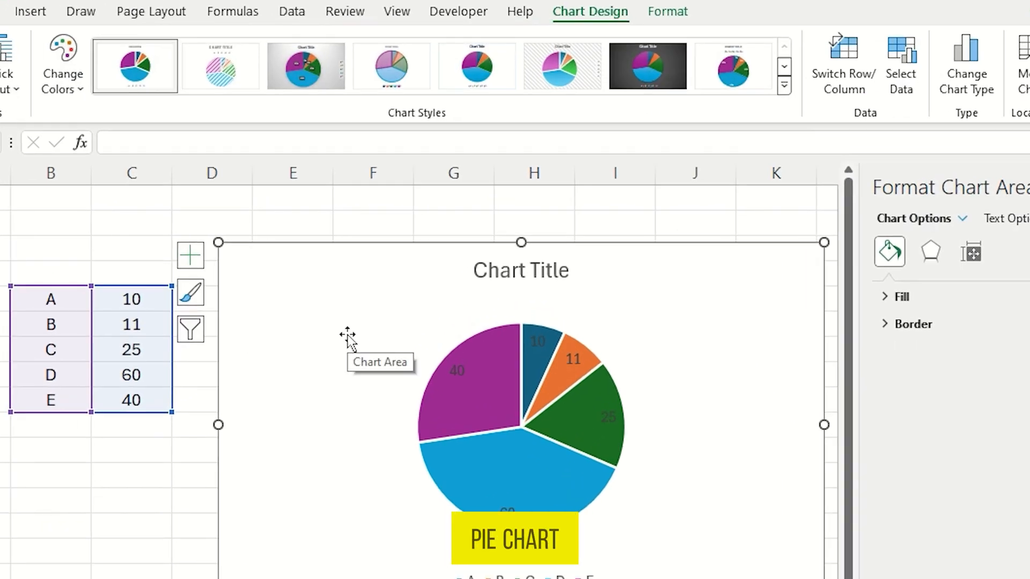
pyautogui.click(63, 65)
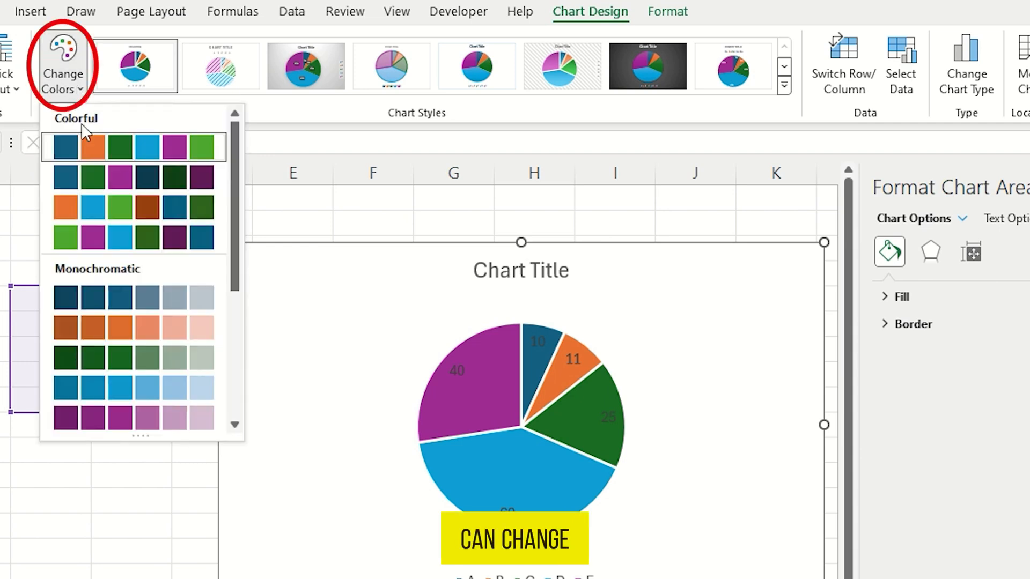
pyautogui.click(134, 356)
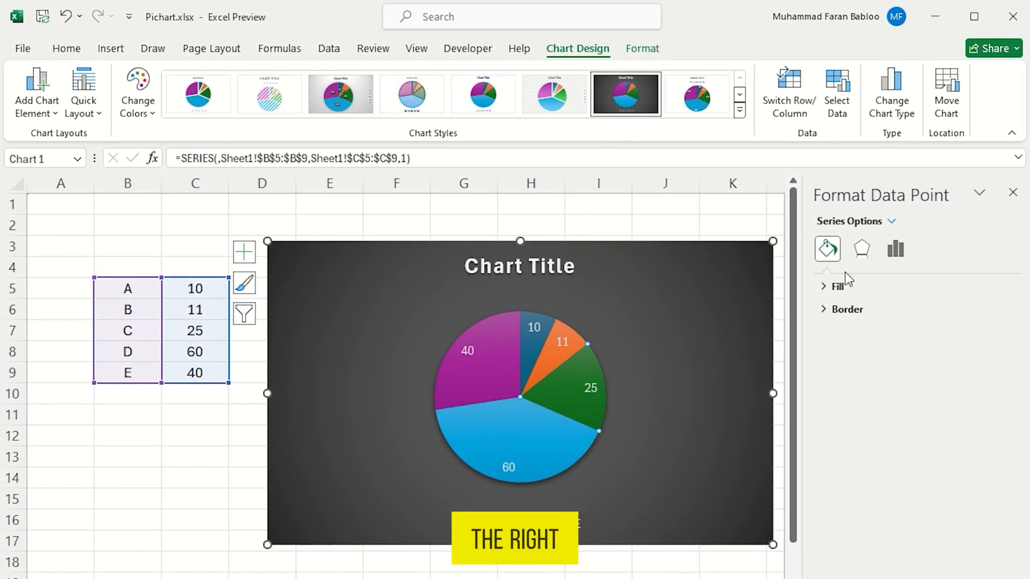
# Show the pie's Series Options and drag the first-slice angle slider.
pyautogui.click(894, 250)
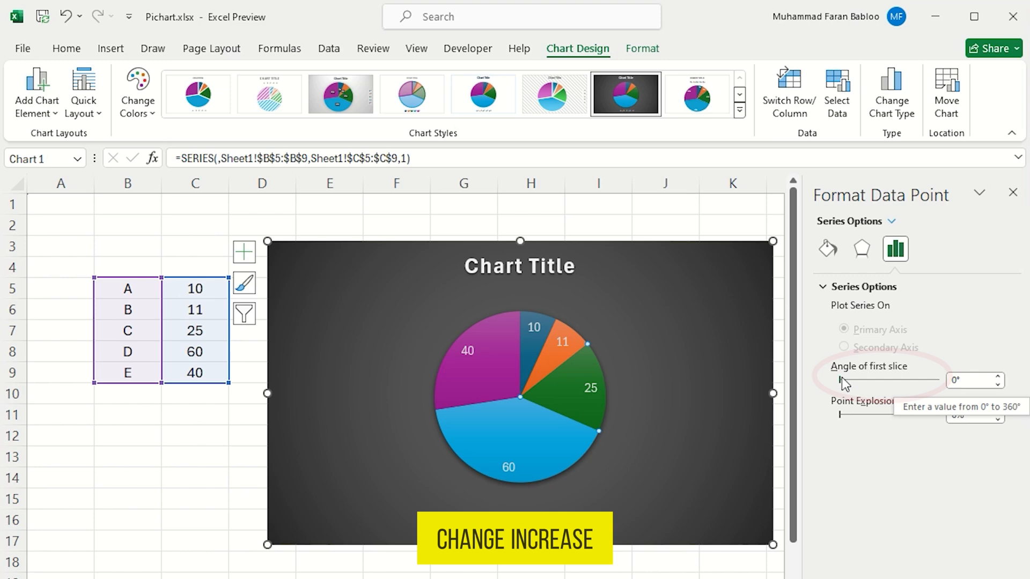
pyautogui.moveTo(838, 380); pyautogui.dragTo(880, 381)
pyautogui.write('Class Test Report')
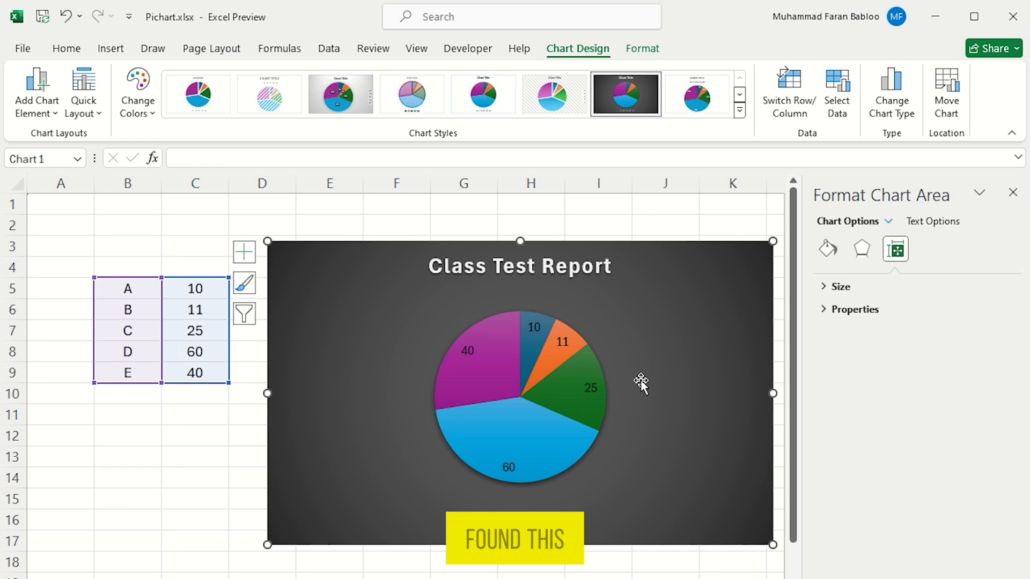
pyautogui.moveTo(651, 513)
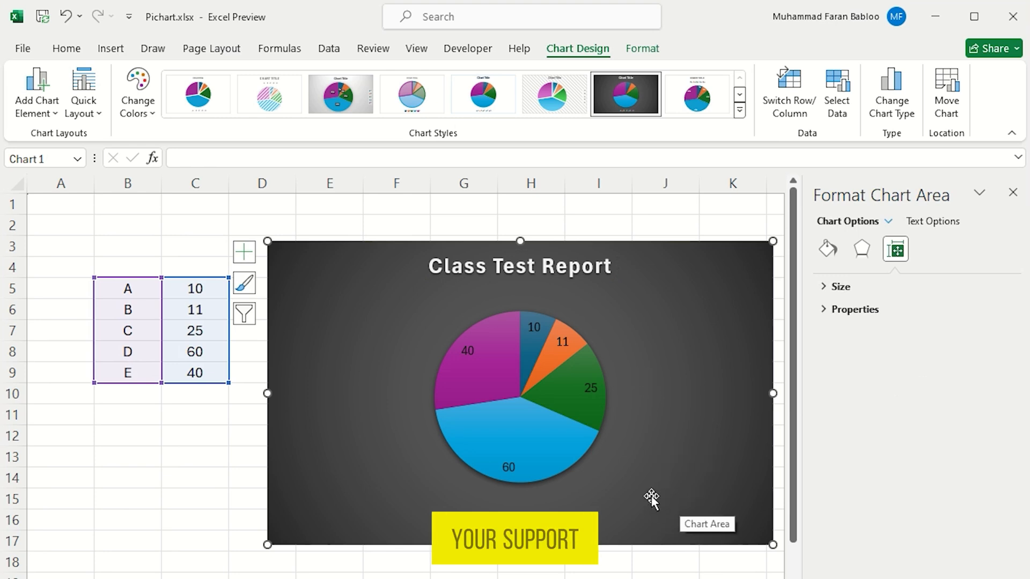